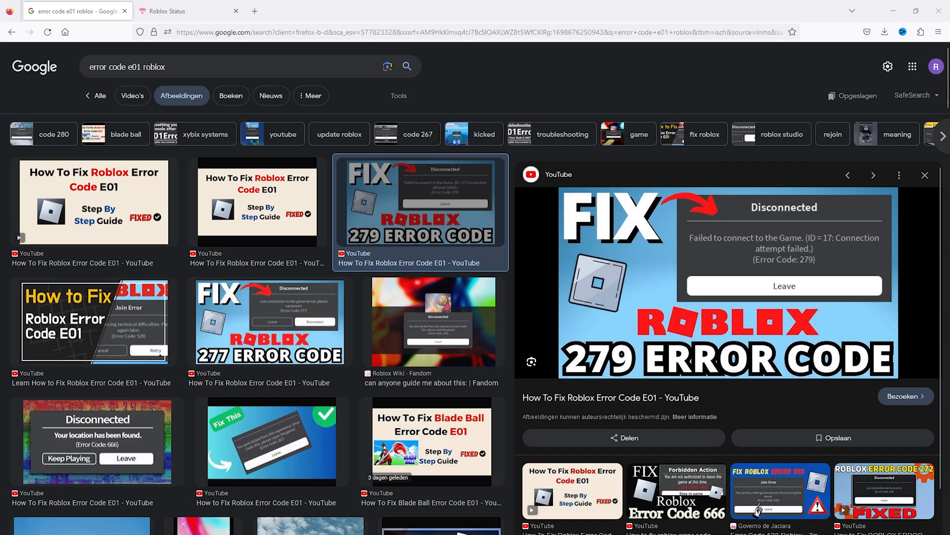
mouse_move(564, 174)
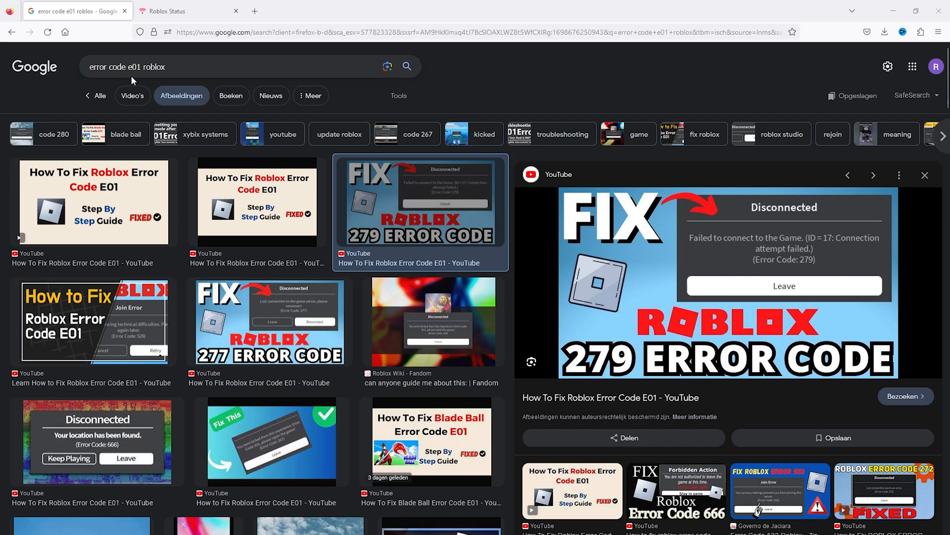
mouse_move(134, 79)
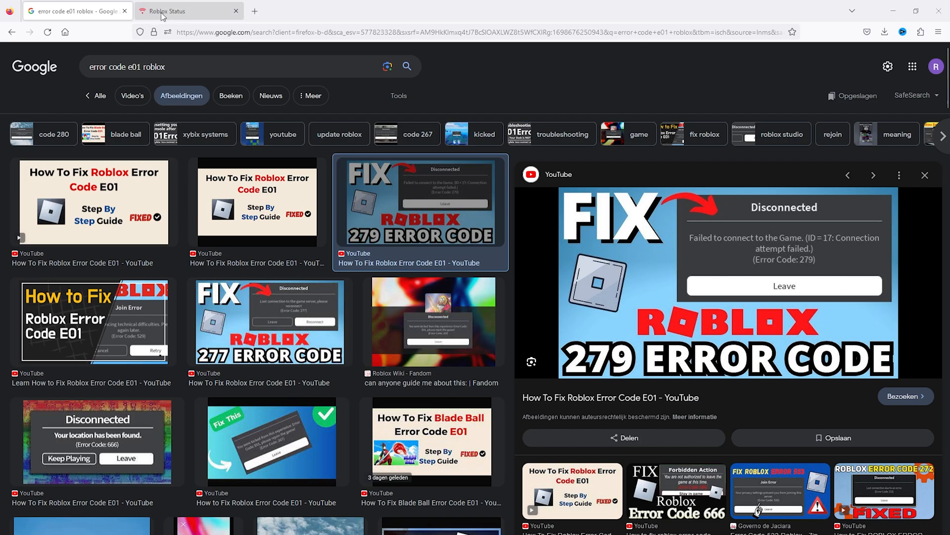
Confirm all Roblox systems are operational on the status page and review the incident history.
left_click(182, 11)
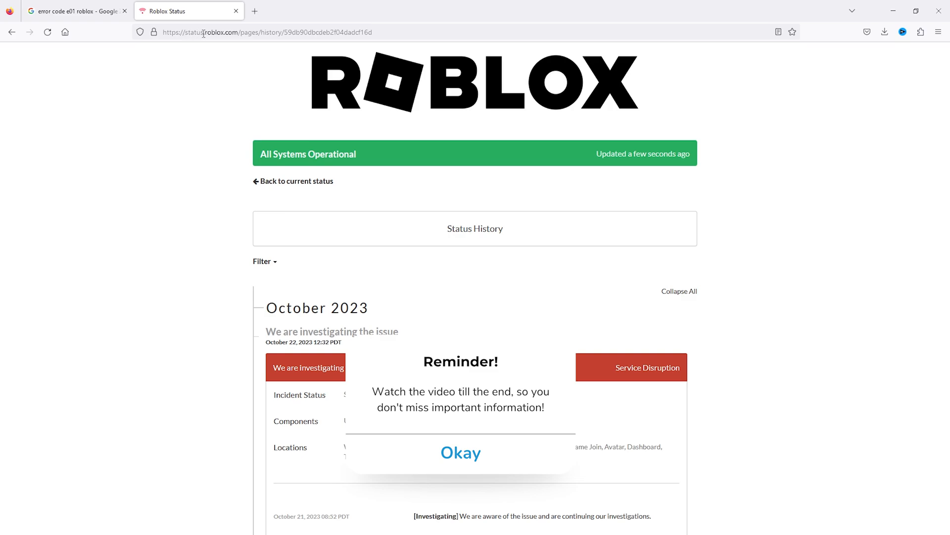
mouse_move(226, 53)
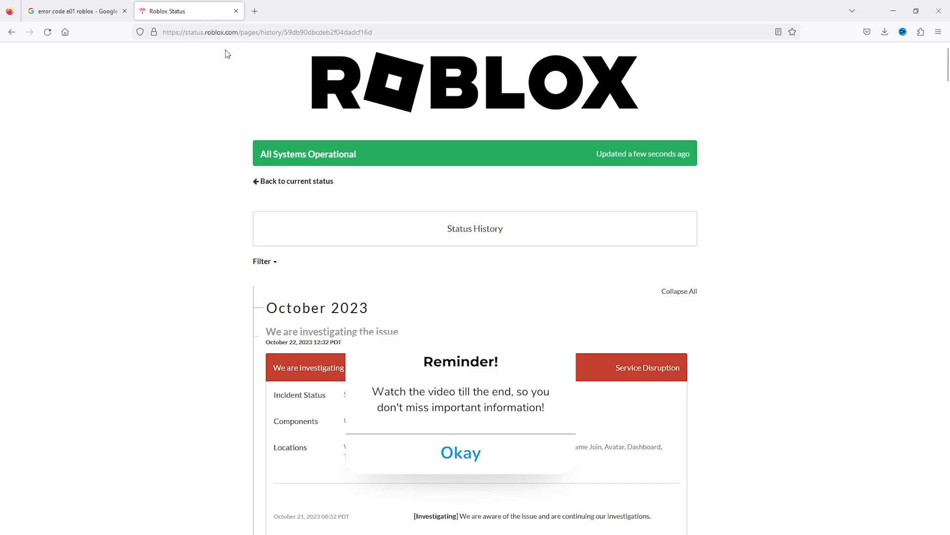
left_click(461, 452)
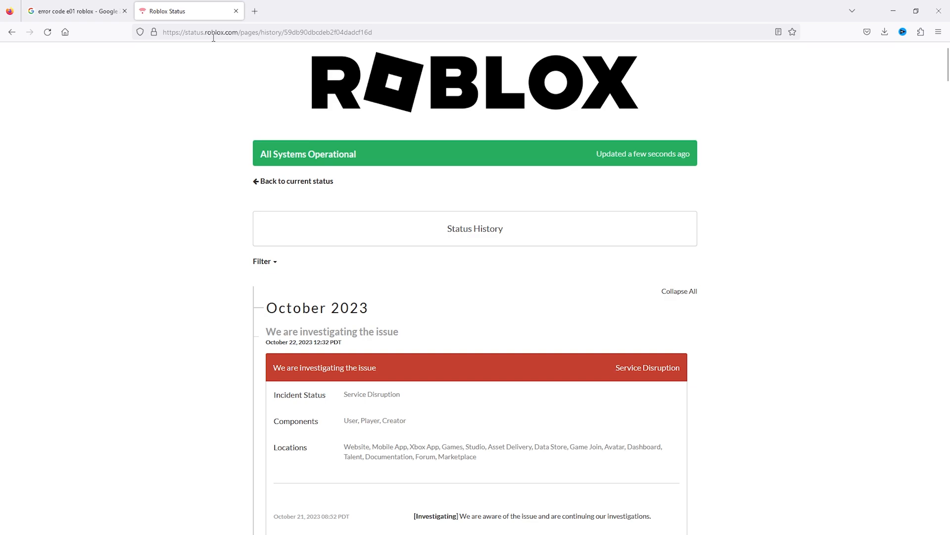
mouse_move(385, 147)
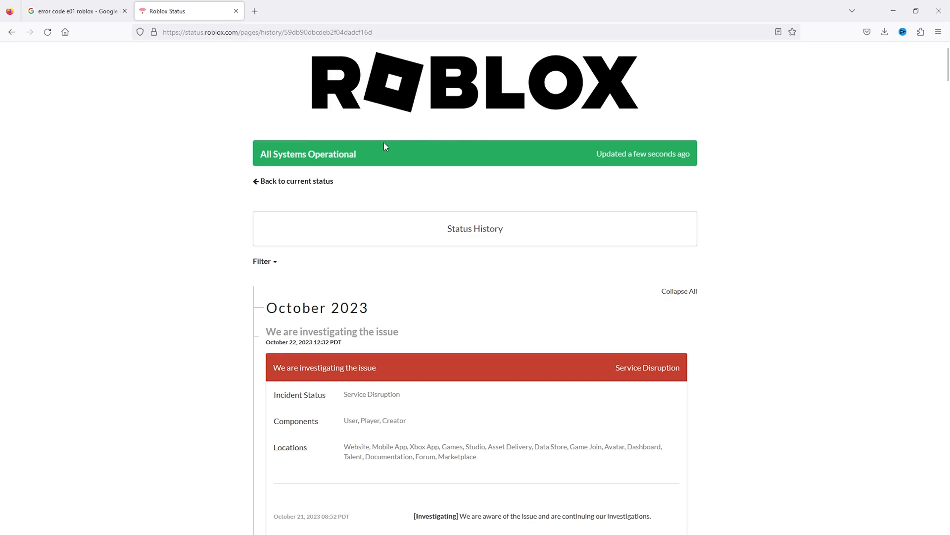
mouse_move(362, 175)
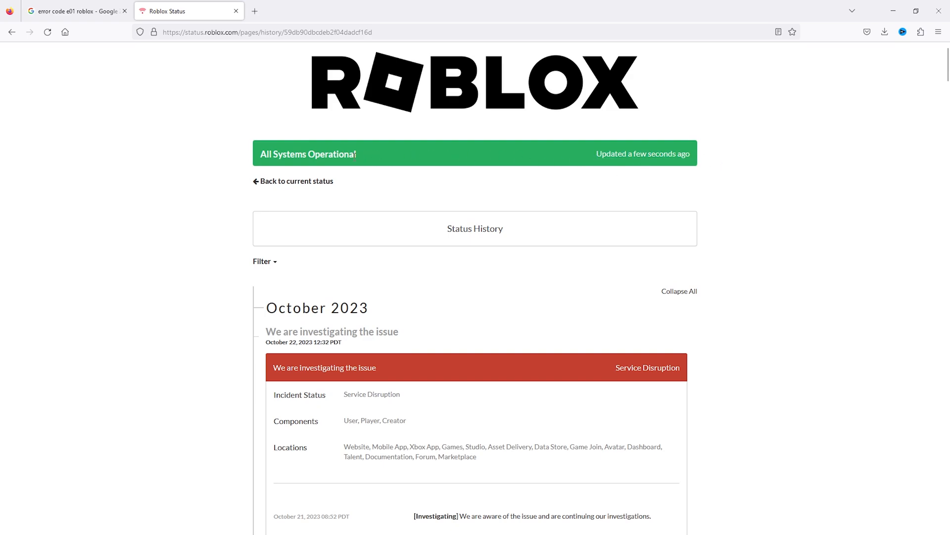
mouse_move(231, 155)
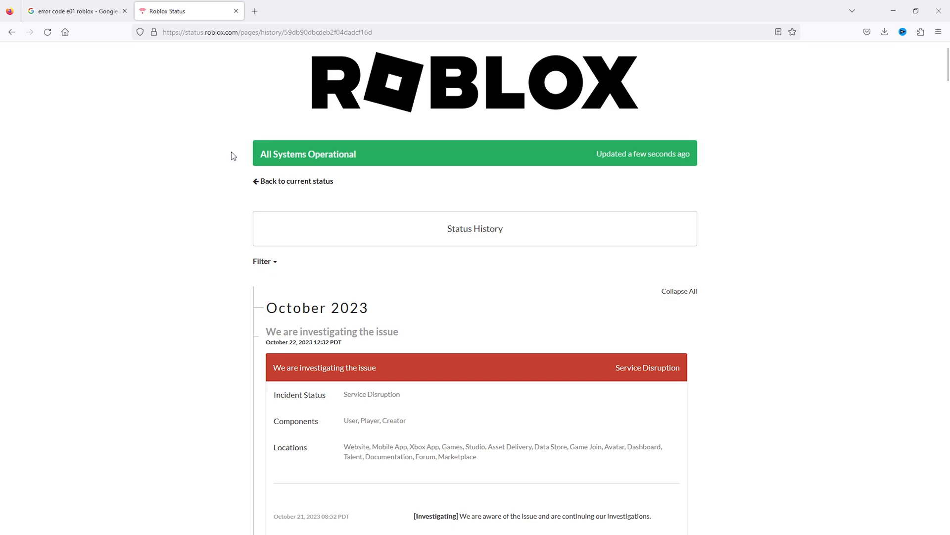
scroll("down", 3)
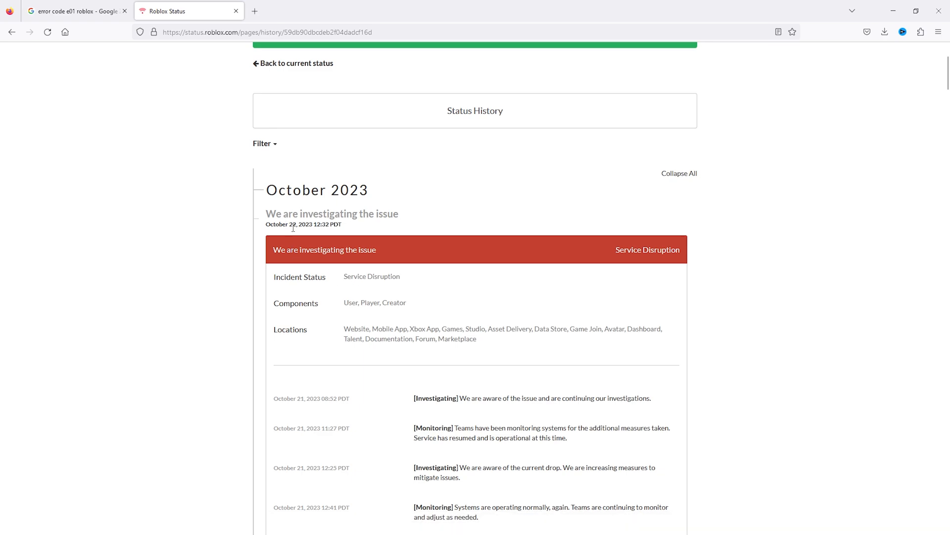
mouse_move(614, 253)
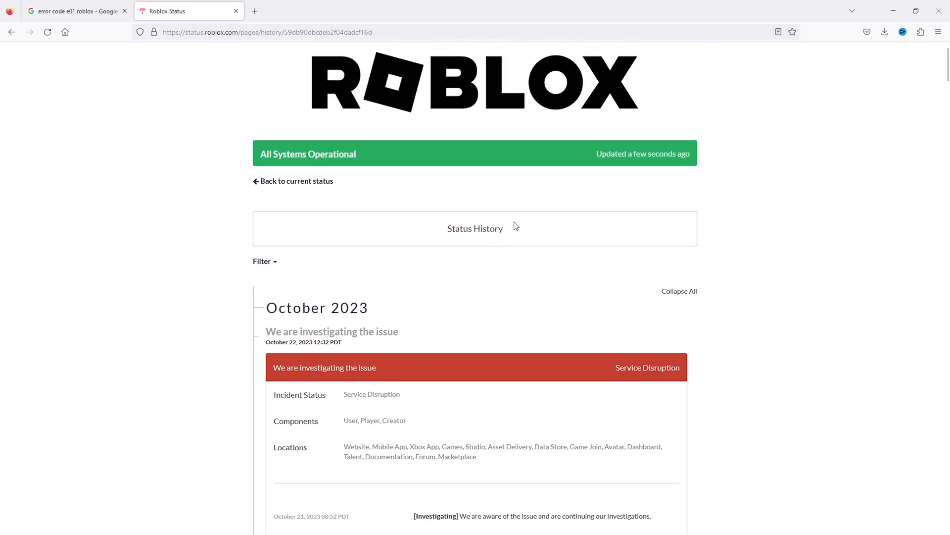
mouse_move(353, 197)
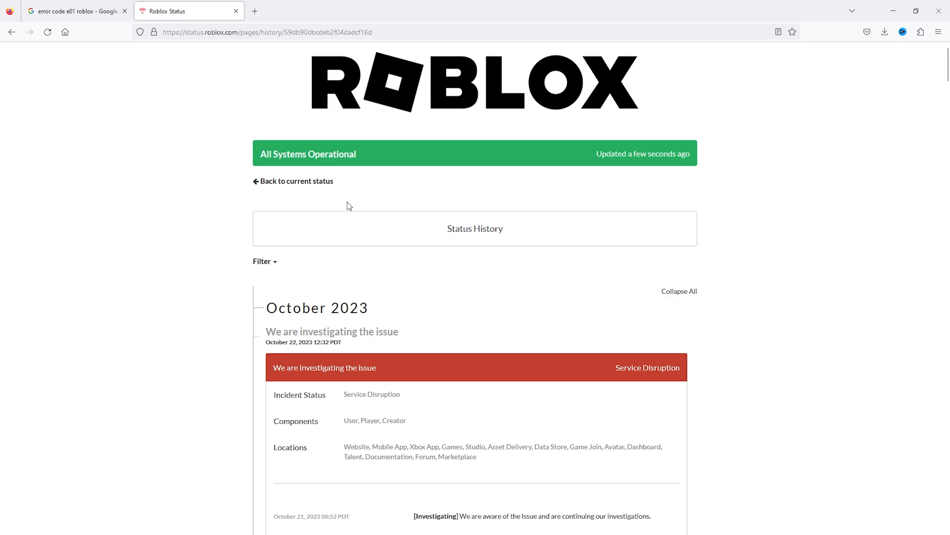
mouse_move(349, 210)
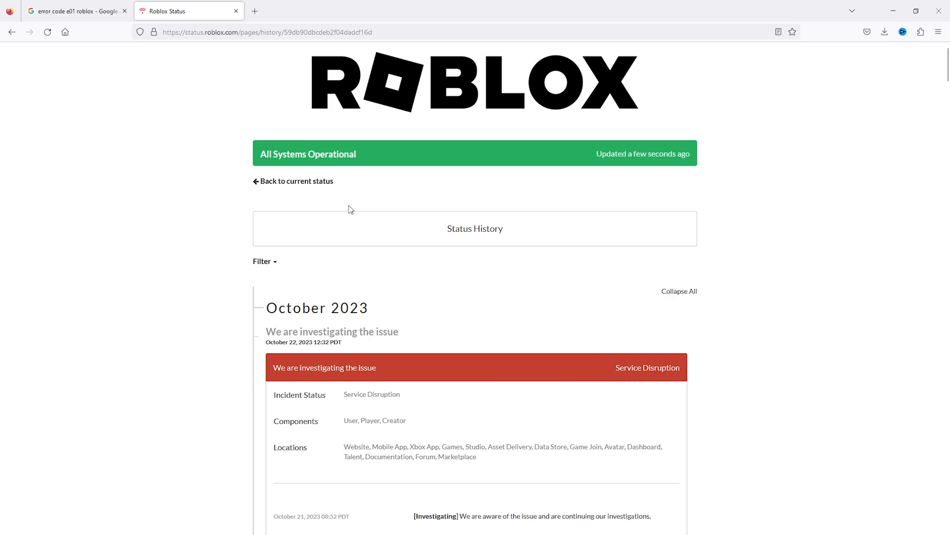
mouse_move(276, 107)
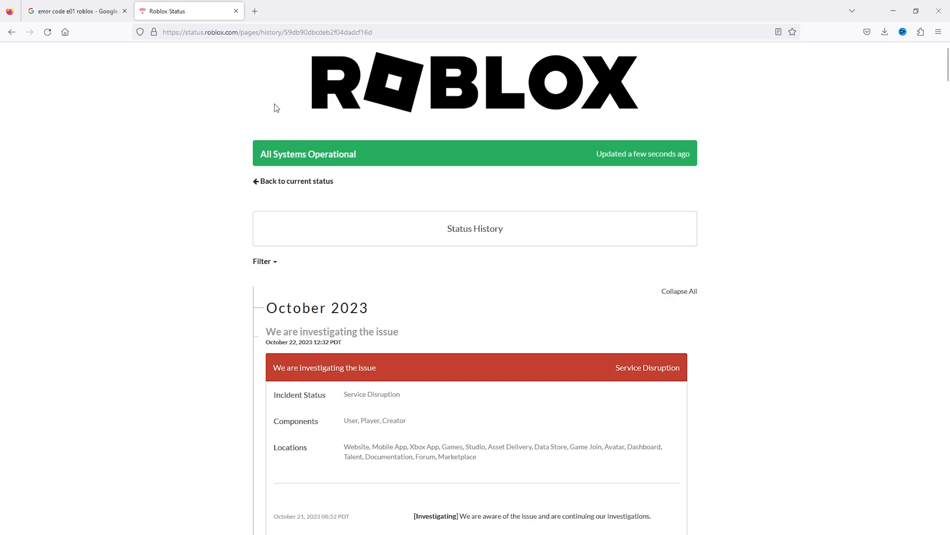
scroll("down", 3)
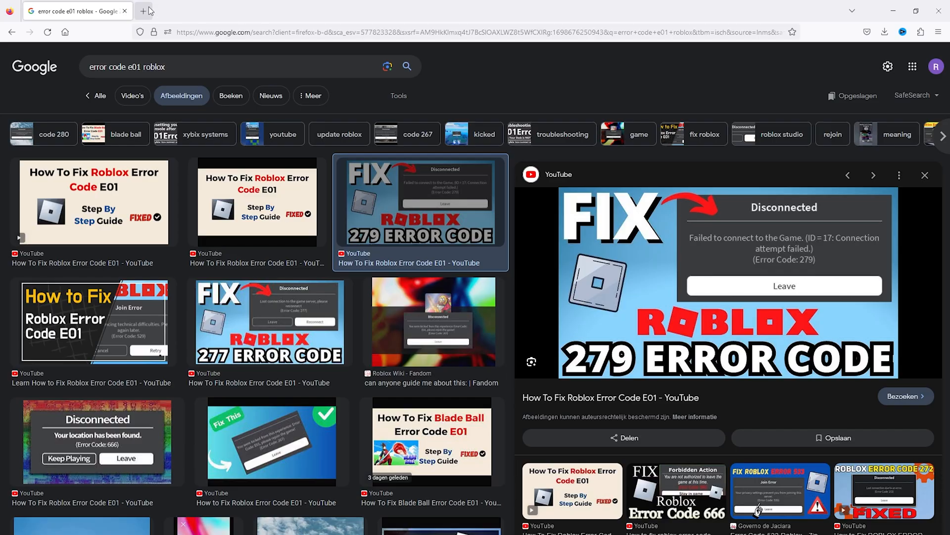
Search Google for 'network speed test' in a new tab and go to Speedtest by Ookla.
left_click(125, 11)
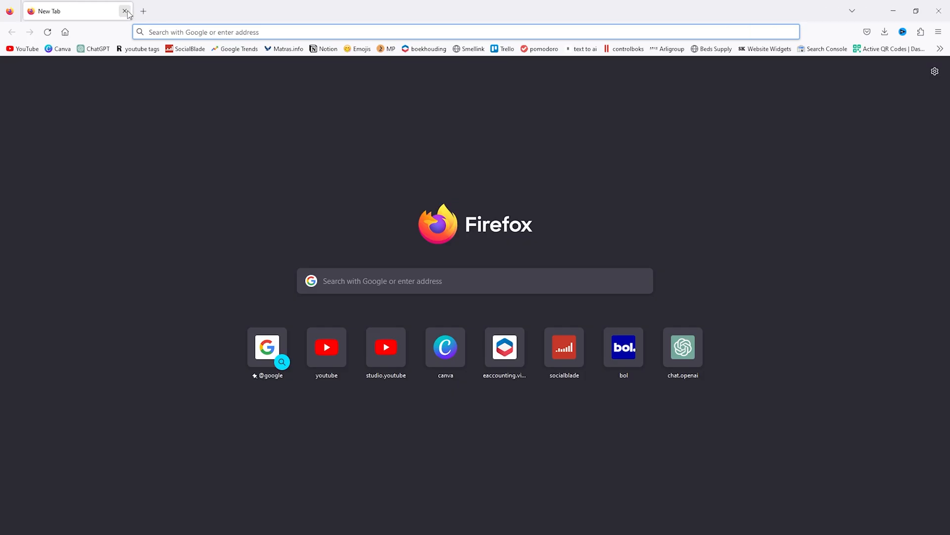
type("ner")
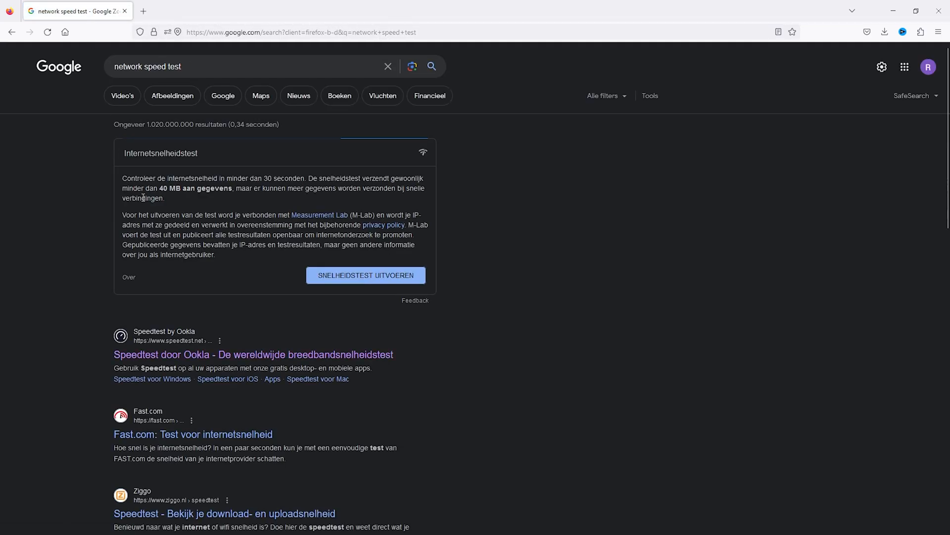
mouse_move(160, 343)
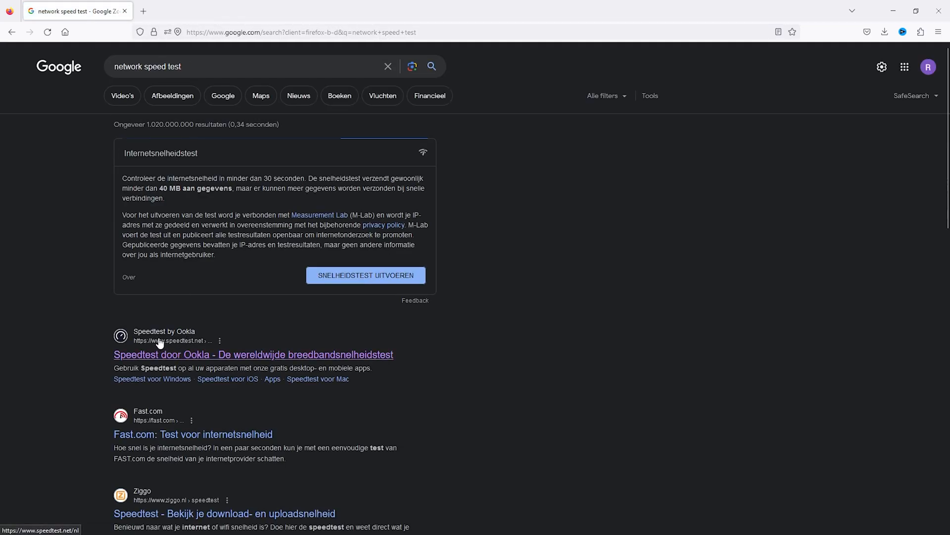
left_click(252, 354)
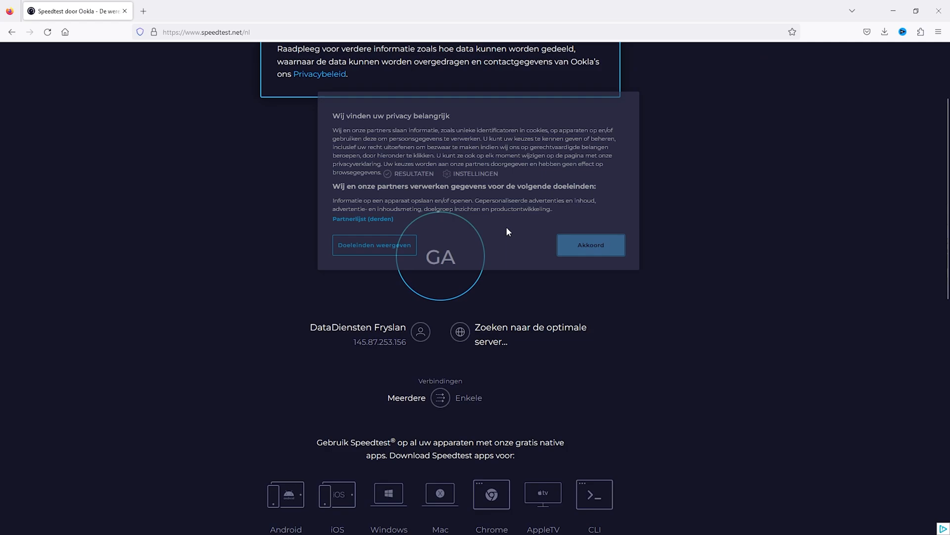
Accept the privacy notice, run the speed test to its result, then start a blank tab.
left_click(589, 245)
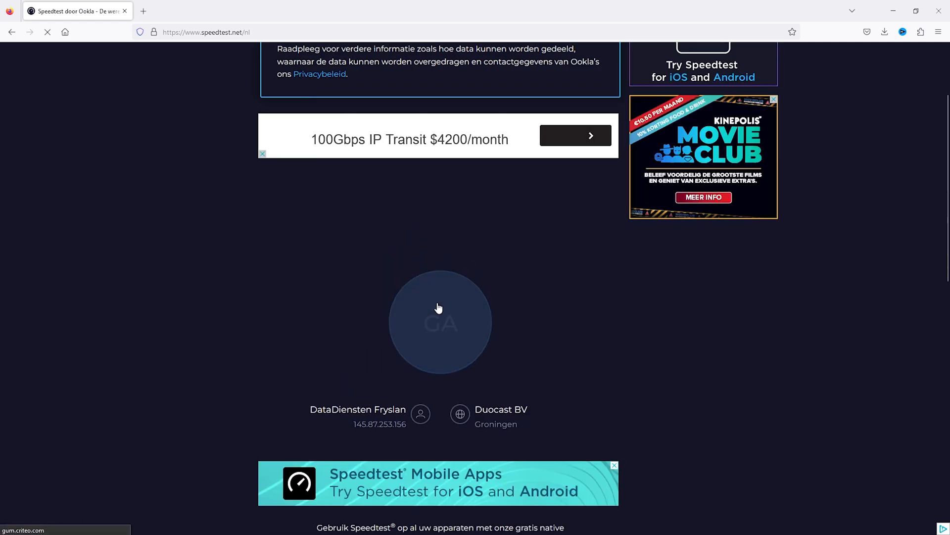
left_click(440, 320)
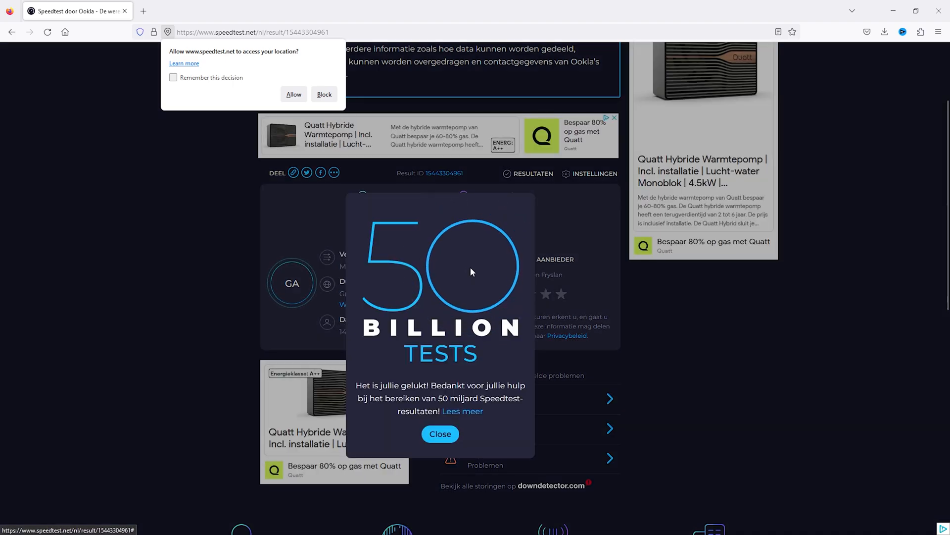
left_click(255, 11)
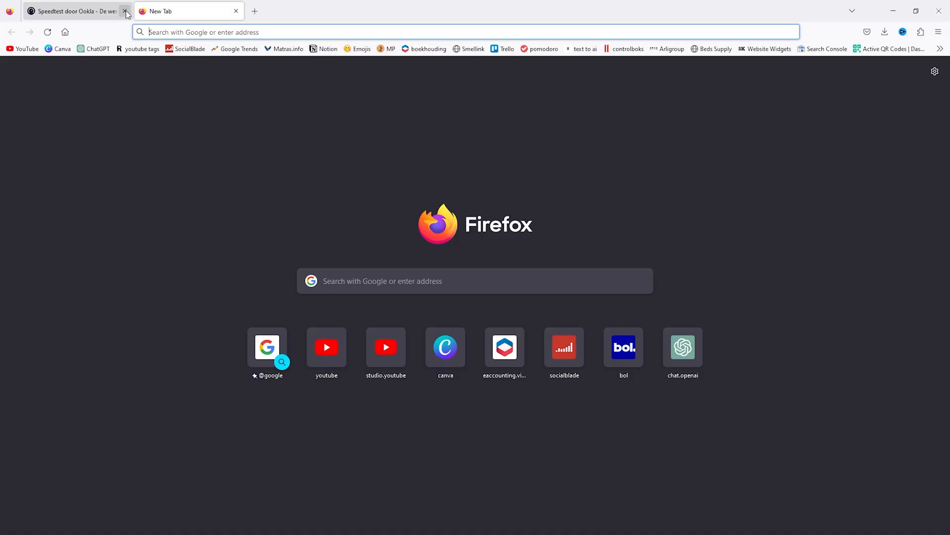
Close the speed test page and open the local AppData folder via %localappdata% in Start search.
left_click(126, 11)
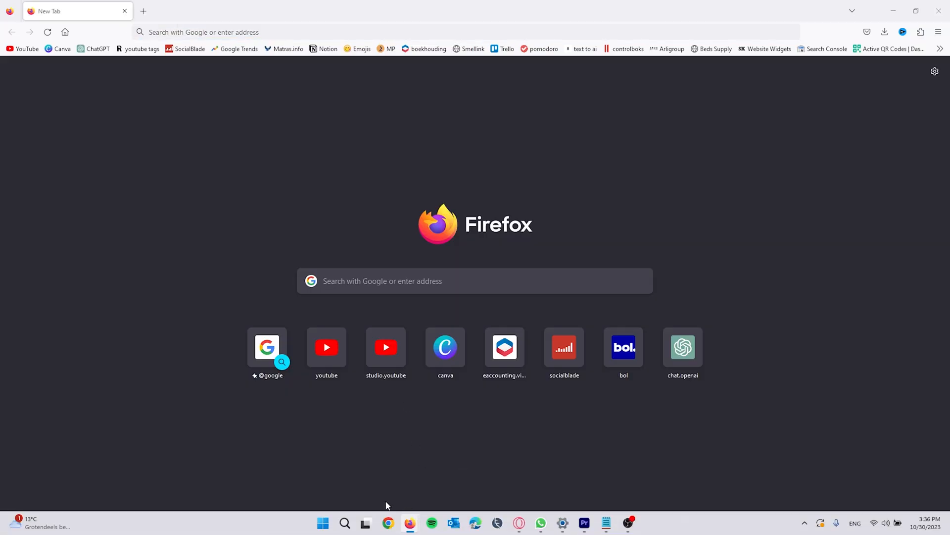
left_click(343, 522)
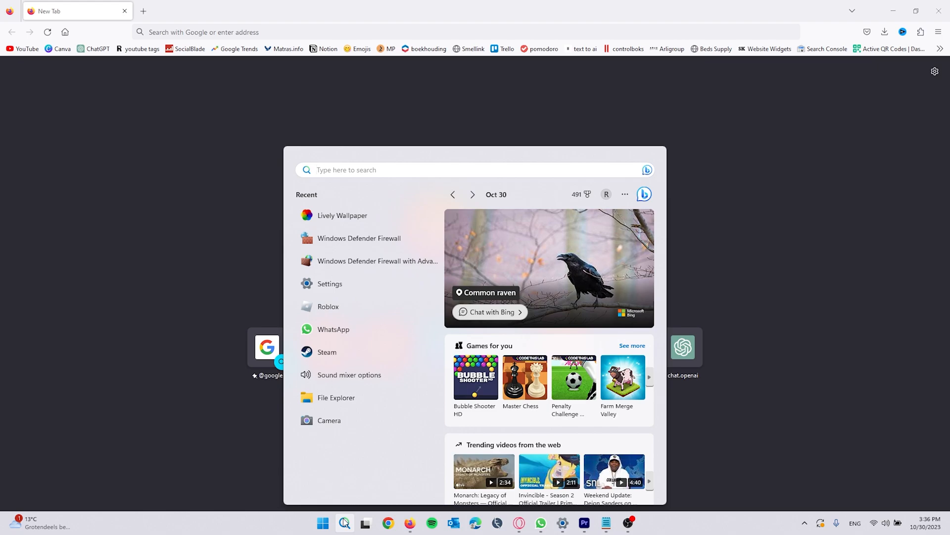
type("%localappdata%")
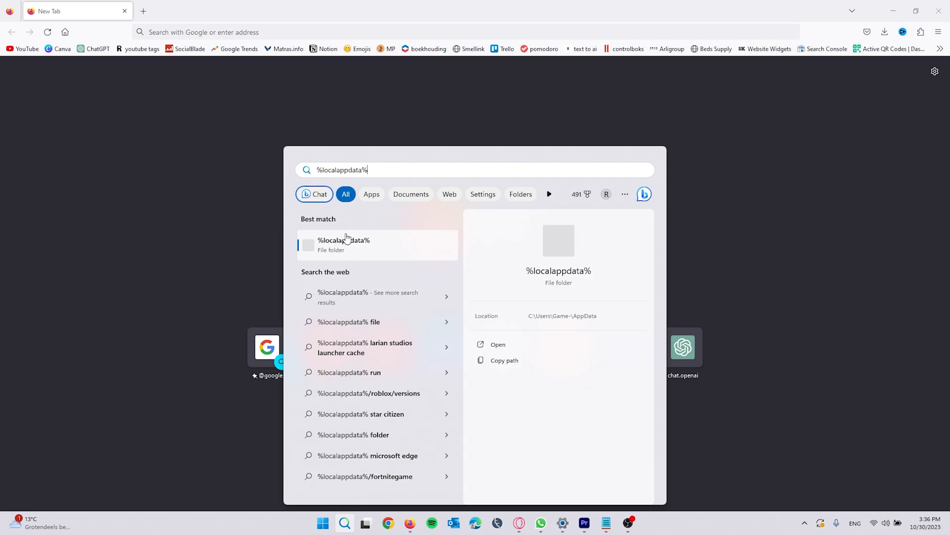
key("Escape")
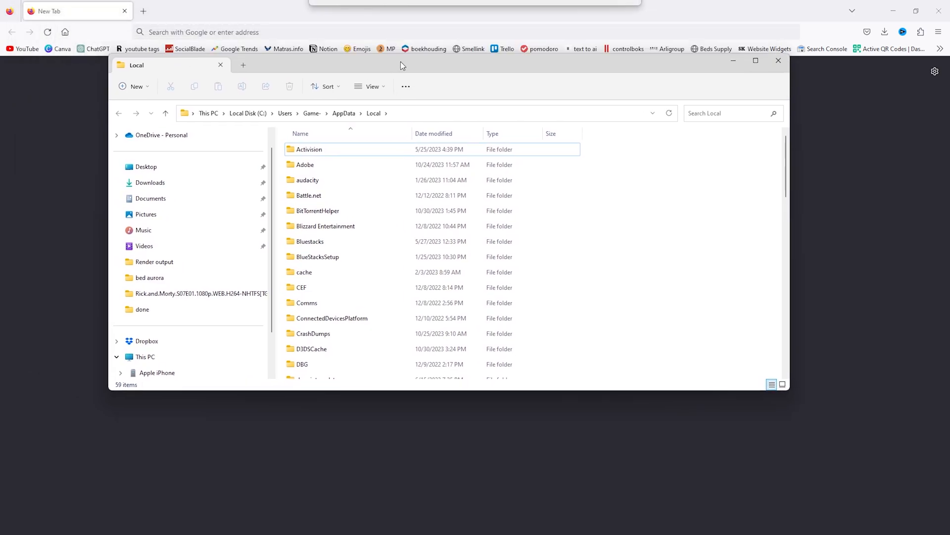
Locate and enter the Roblox folder inside local AppData.
scroll("down", 3)
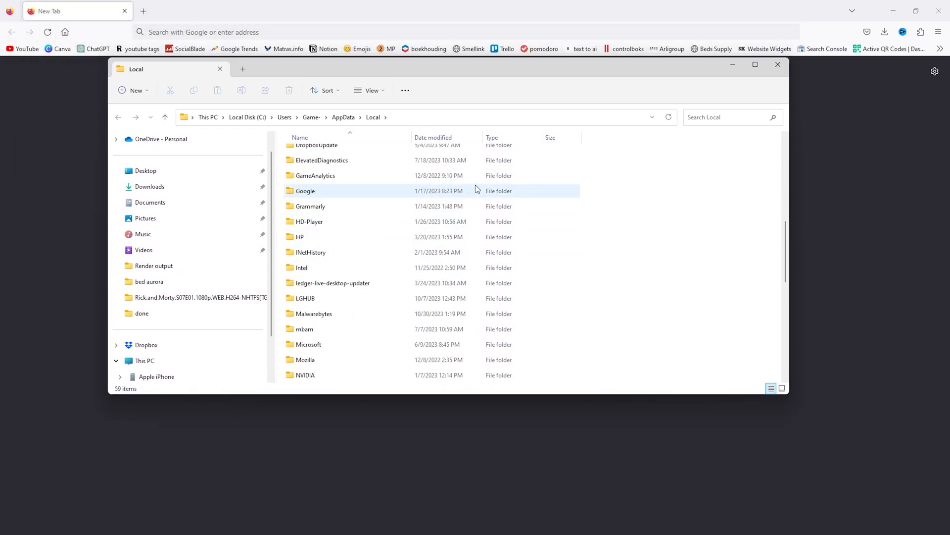
scroll("down", 3)
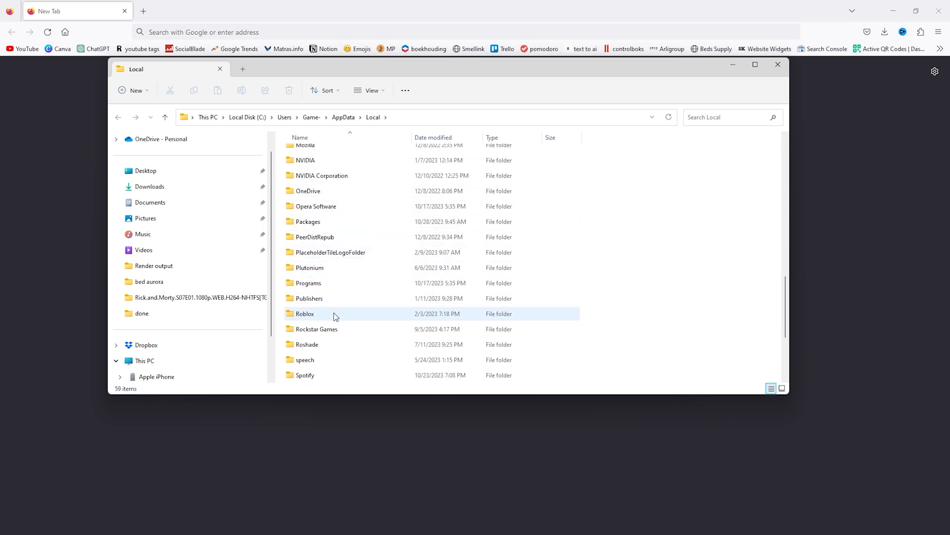
double_click(305, 314)
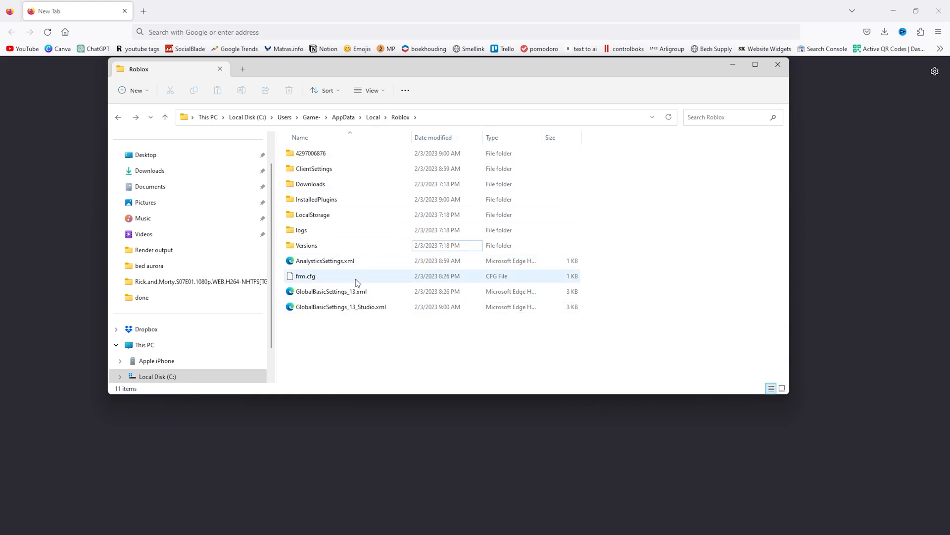
left_click(515, 351)
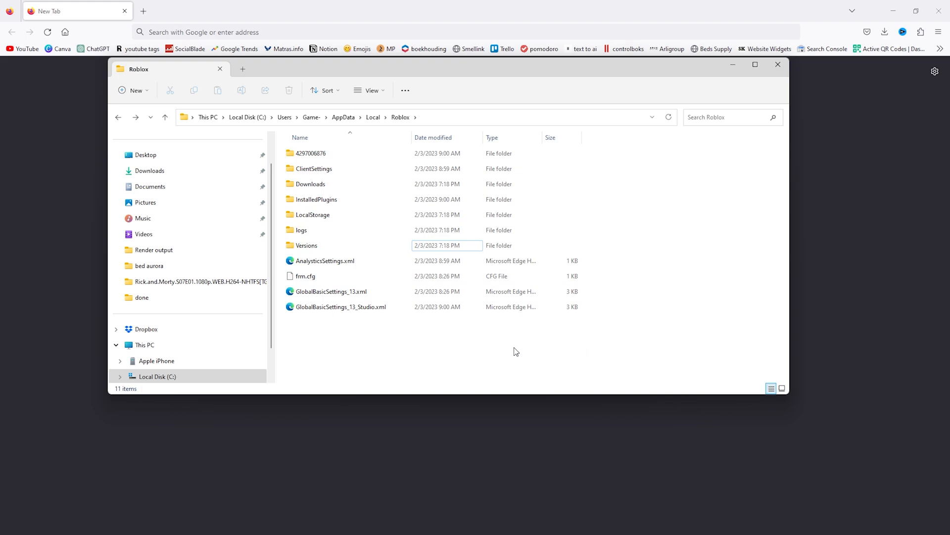
mouse_move(341, 237)
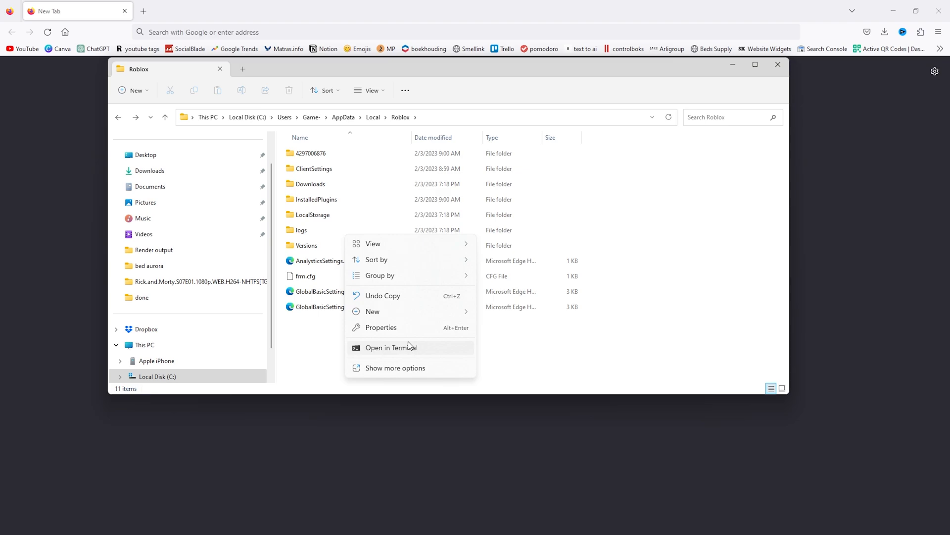
mouse_move(406, 331)
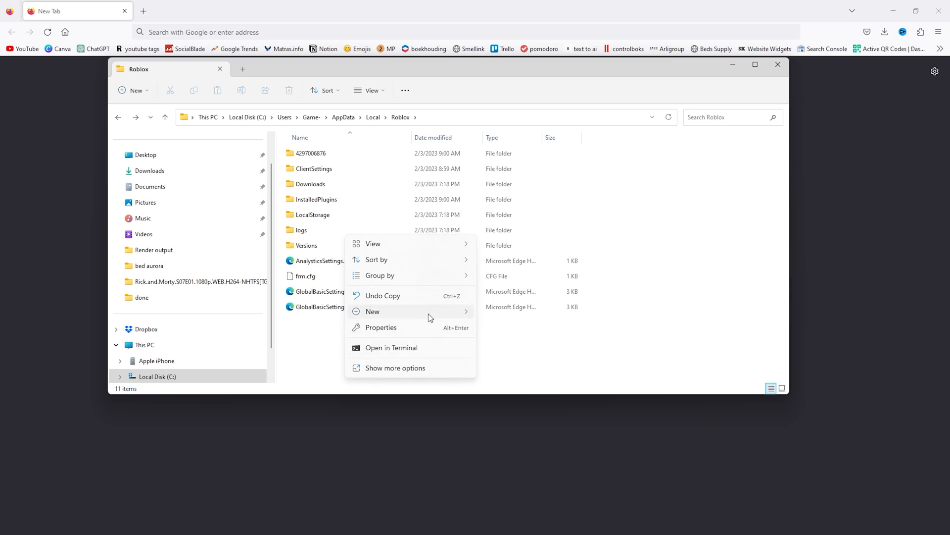
Enter the Versions folder, then close File Explorer to return to Firefox.
right_click(308, 234)
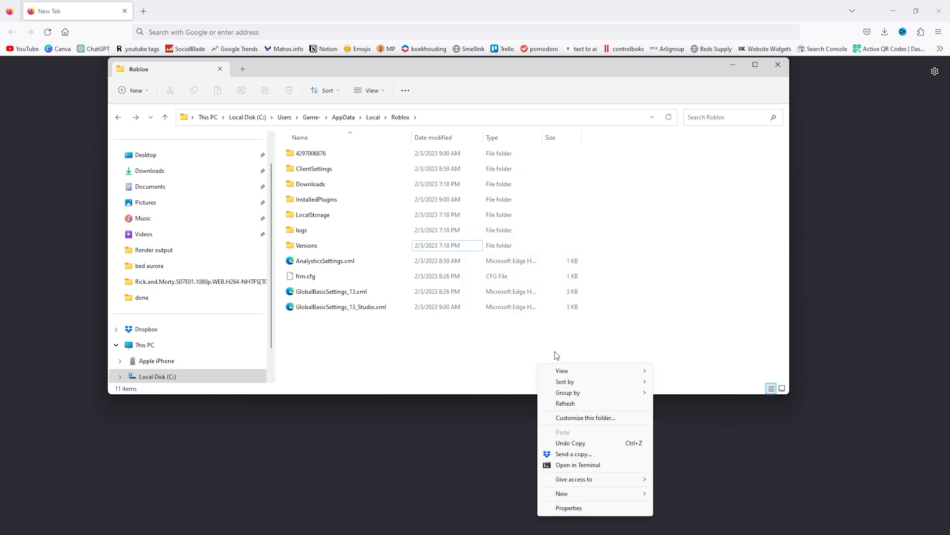
mouse_move(577, 381)
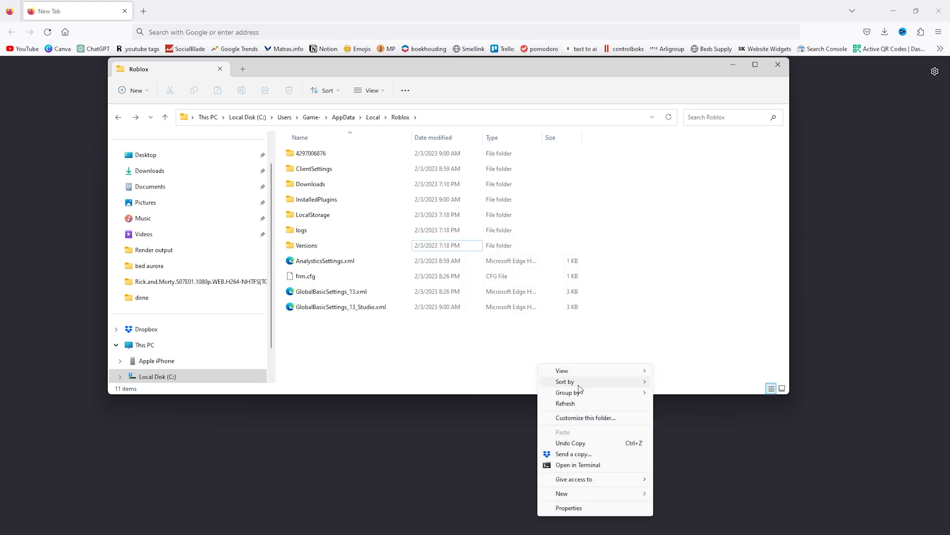
left_click(306, 244)
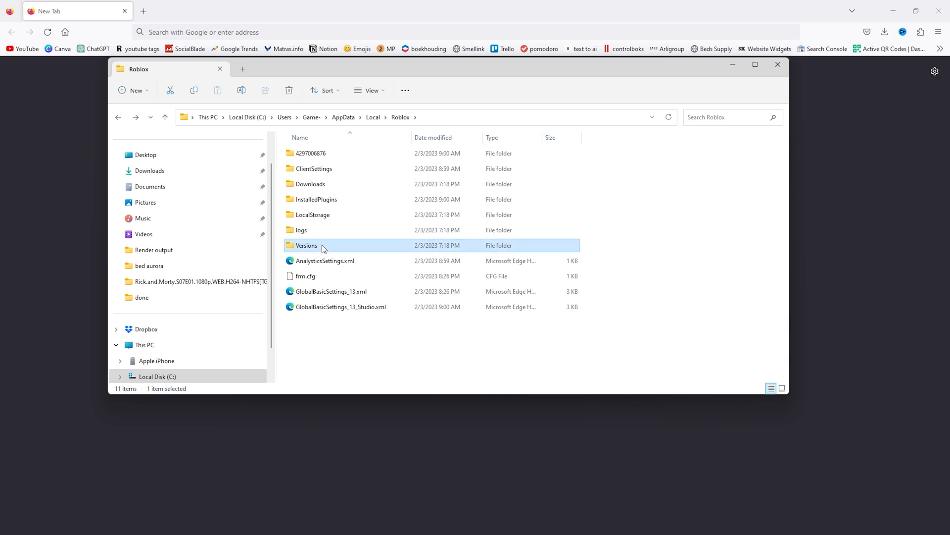
double_click(301, 230)
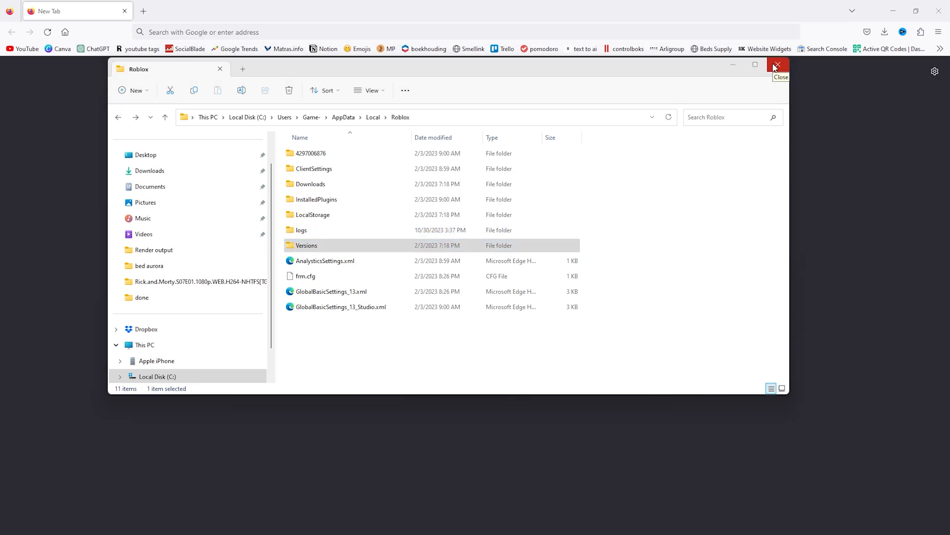
left_click(778, 65)
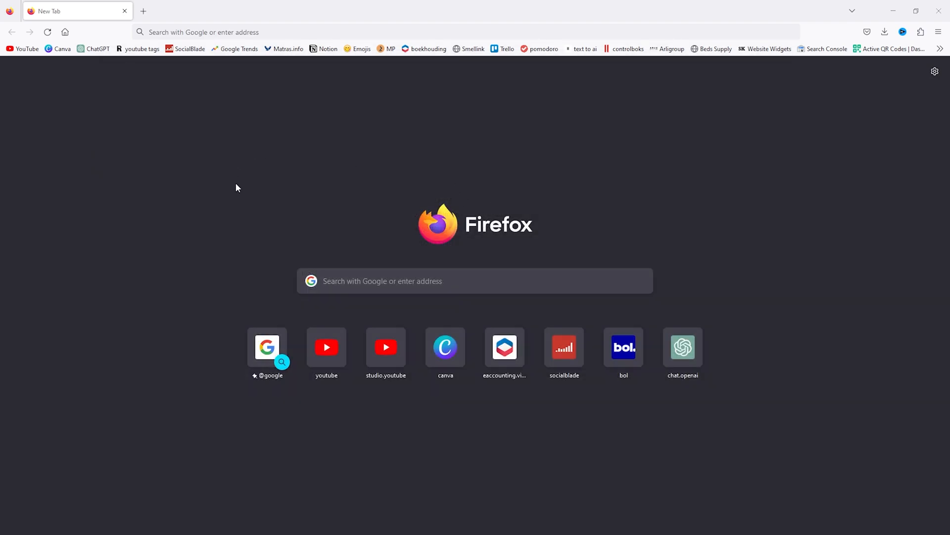
mouse_move(271, 161)
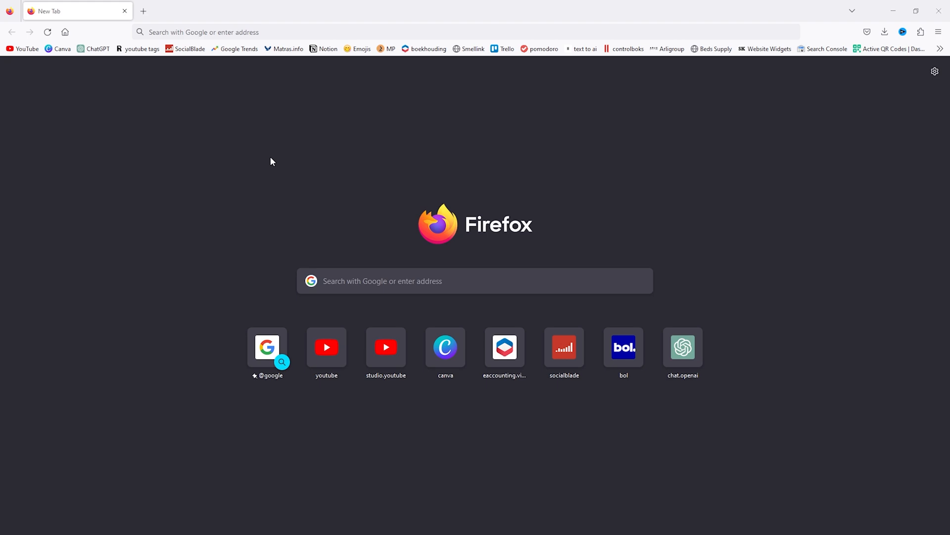
mouse_move(265, 164)
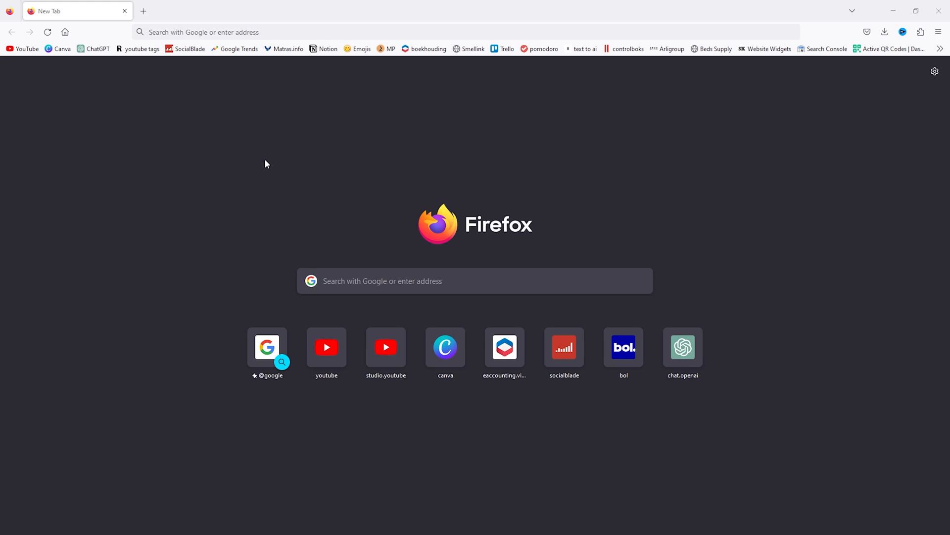
mouse_move(279, 158)
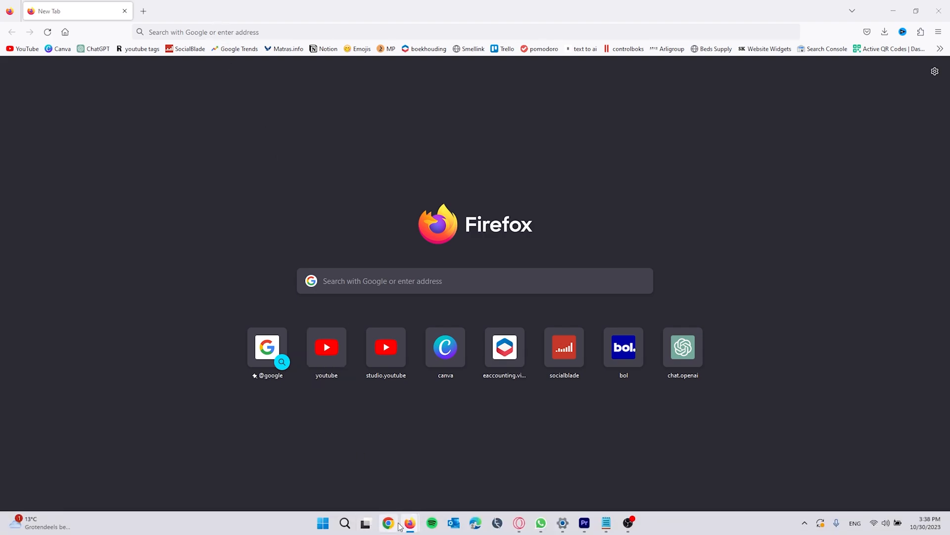
Launch Google Chrome from the taskbar.
left_click(387, 523)
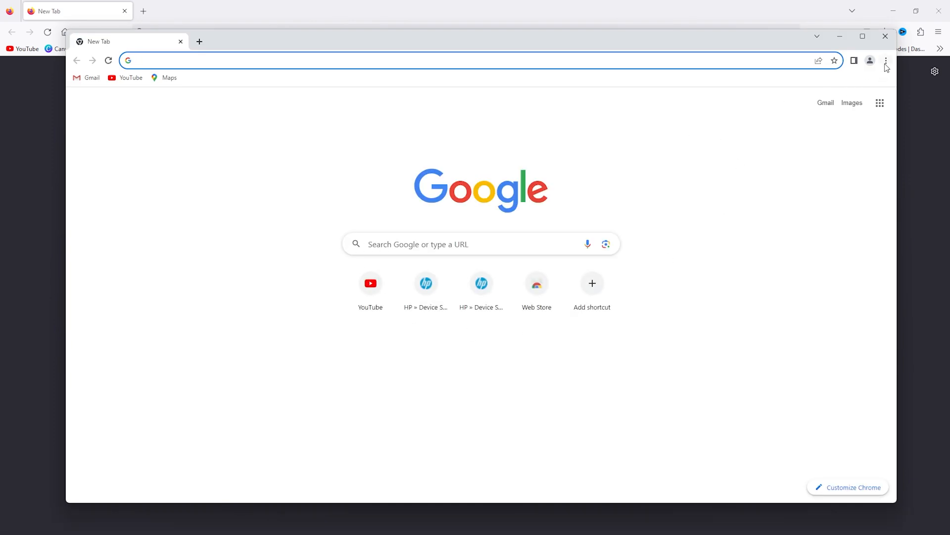
Go to Chrome's Manage Extensions page and leave Adobe Acrobat and all other extensions switched off.
left_click(885, 60)
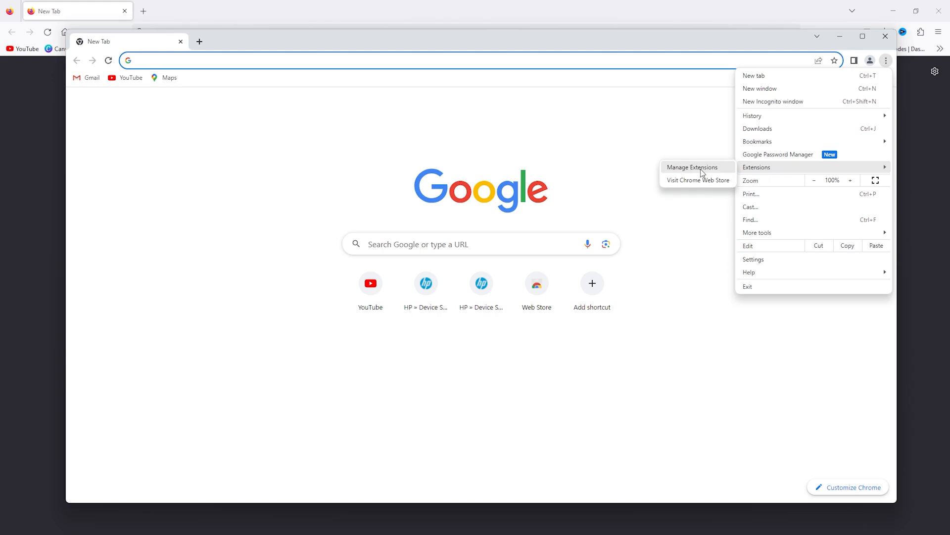
left_click(696, 166)
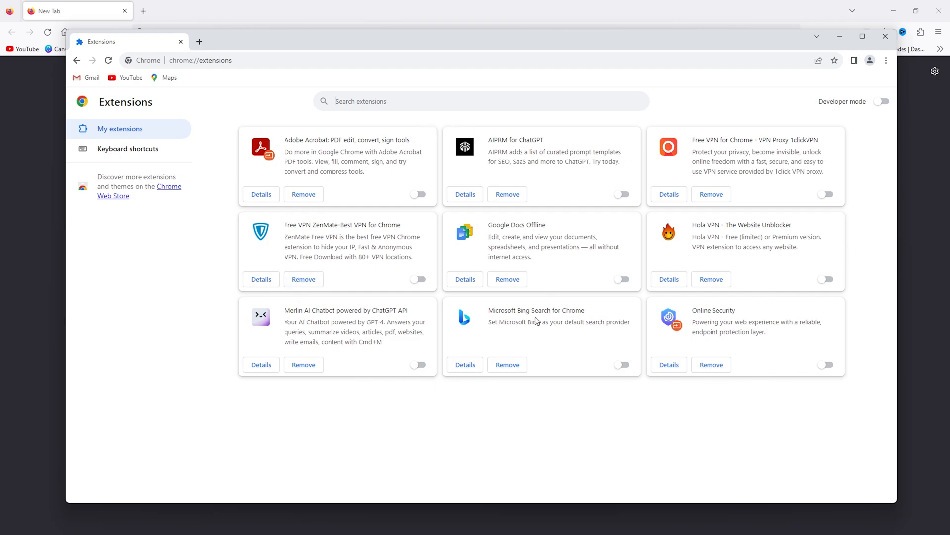
left_click(418, 194)
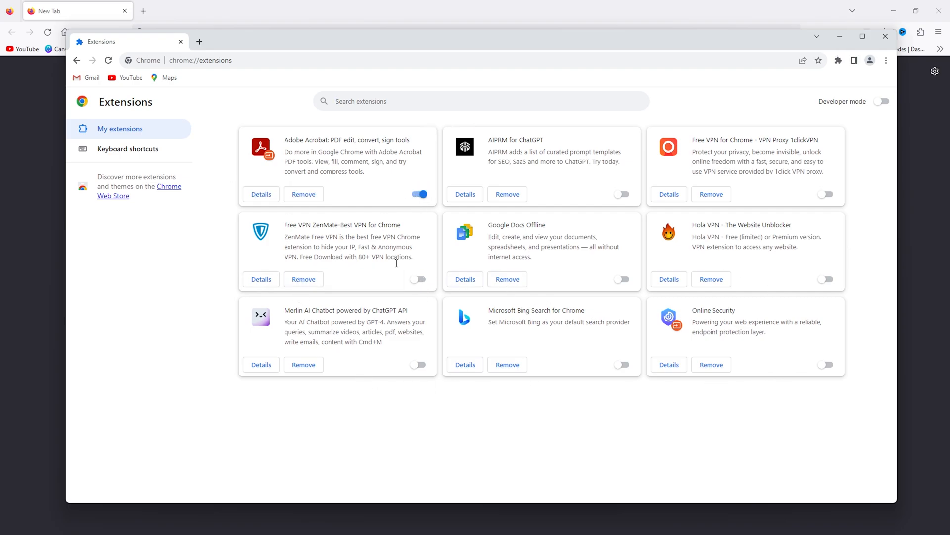
left_click(417, 194)
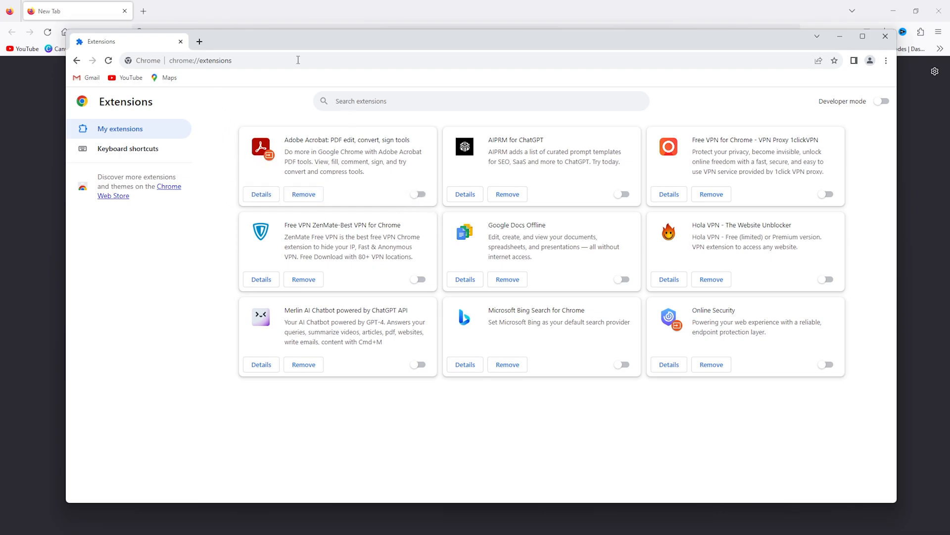
mouse_move(288, 118)
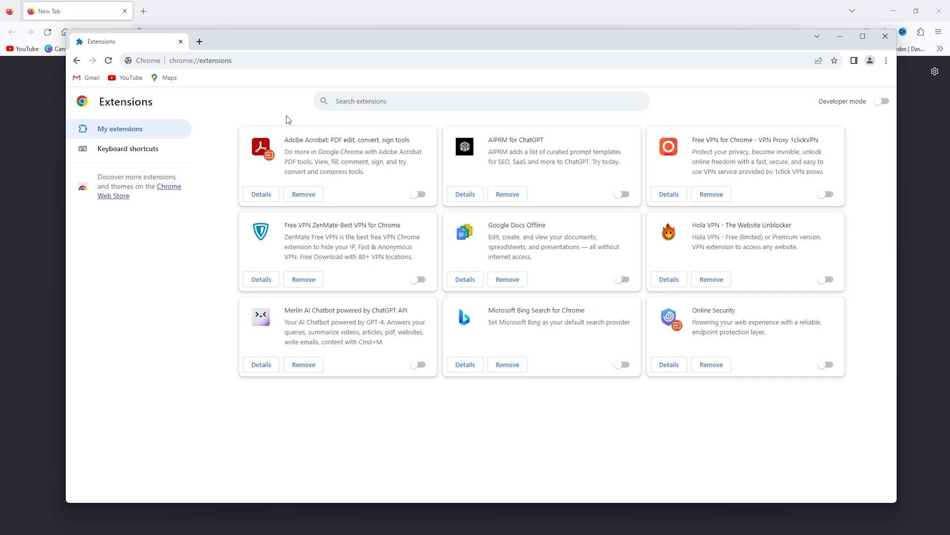
mouse_move(534, 237)
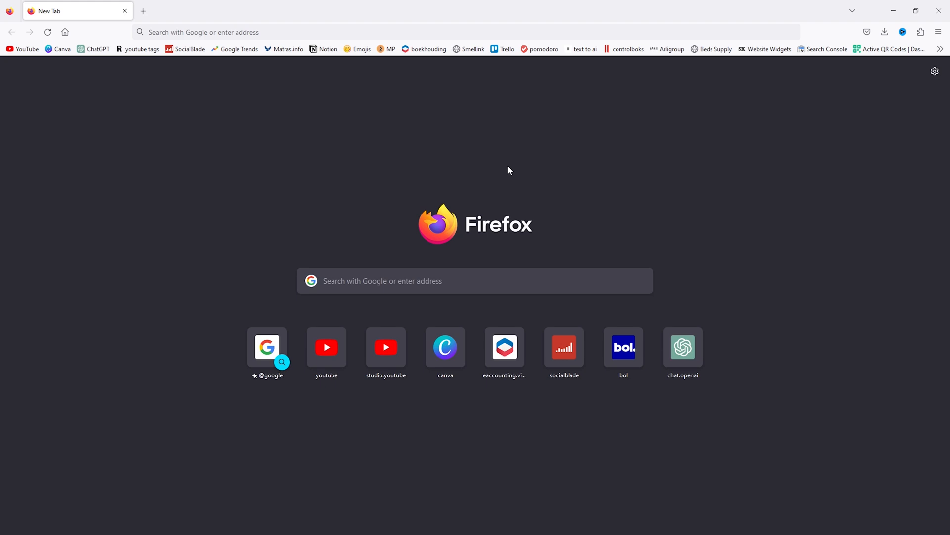
mouse_move(479, 518)
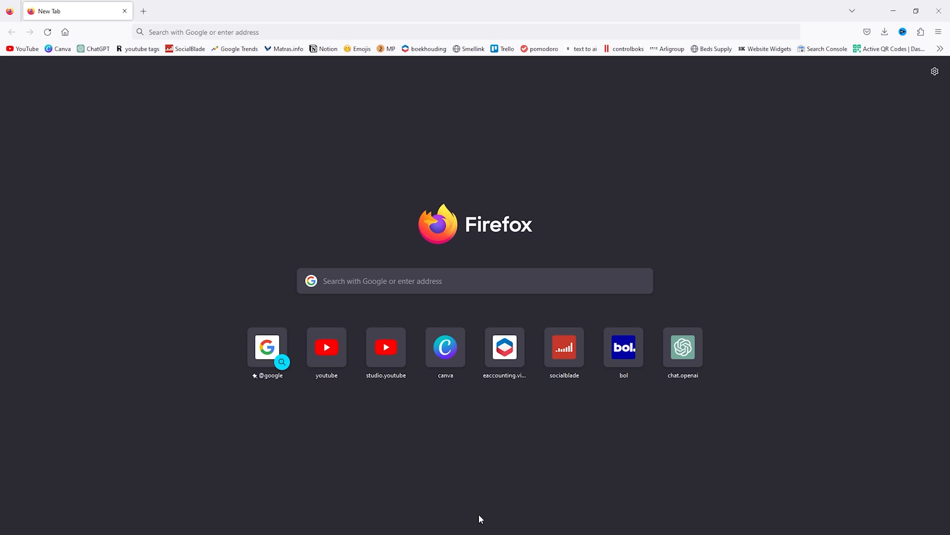